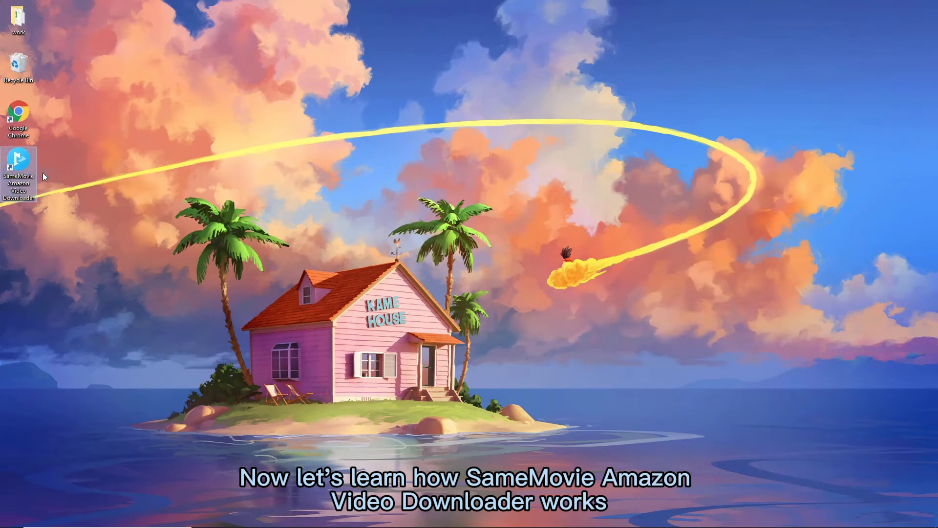
# - Launch SameMovie from the desktop shortcut and choose Register from the menu
pyautogui.doubleClick(19, 167)
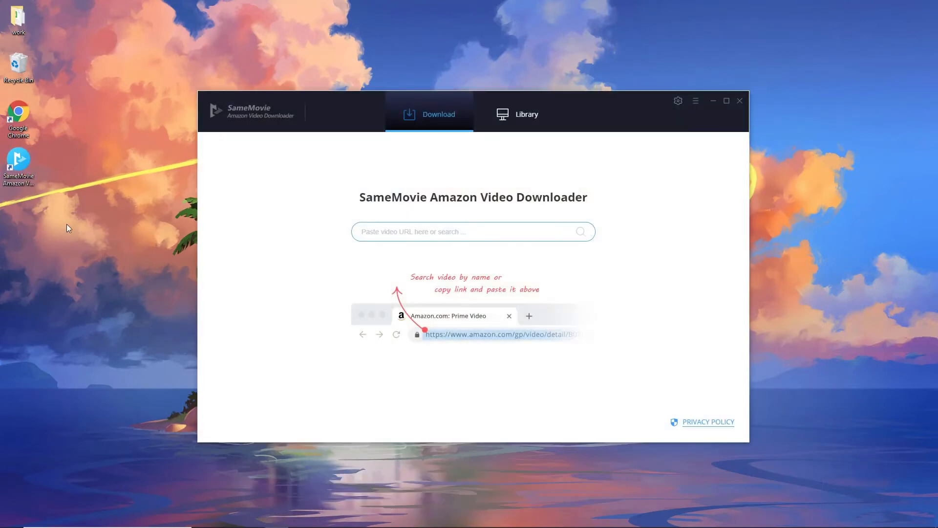
pyautogui.click(695, 101)
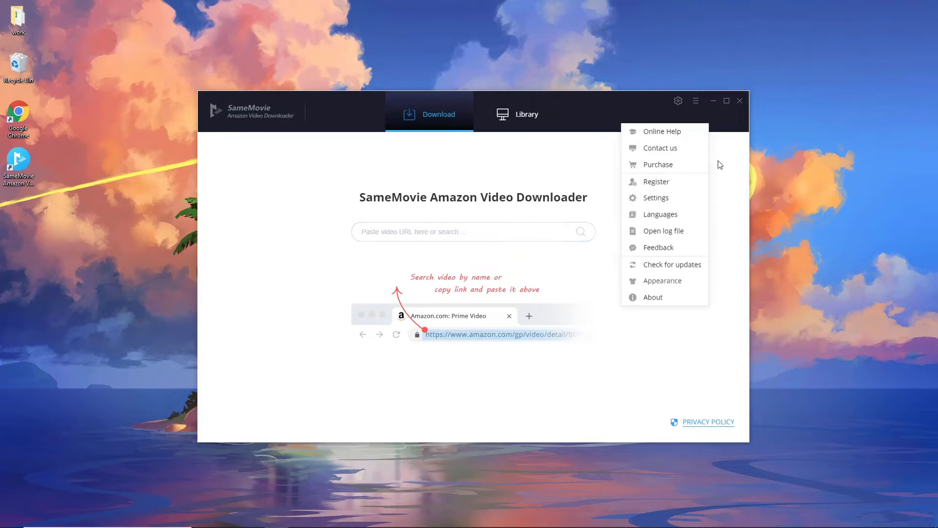
pyautogui.click(656, 182)
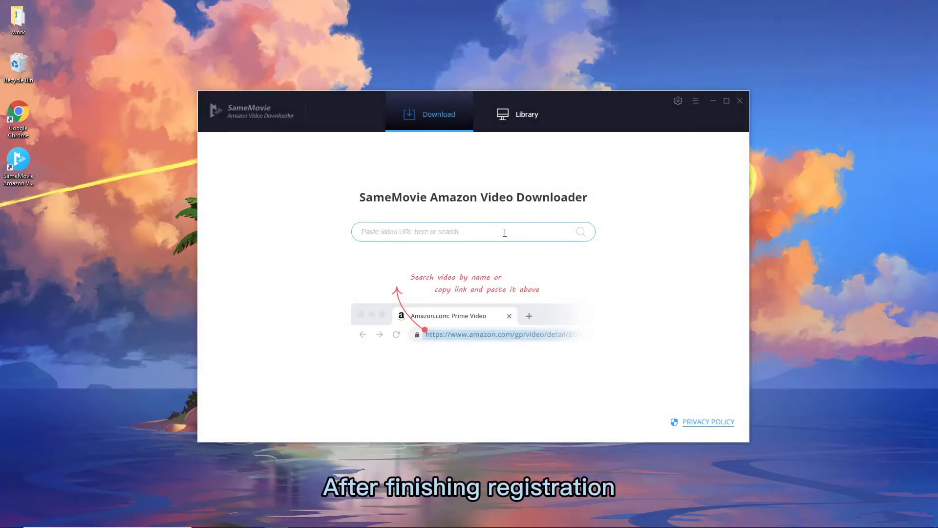
# - Search for 'lost in' to bring up the Amazon login window
pyautogui.write('lost in')
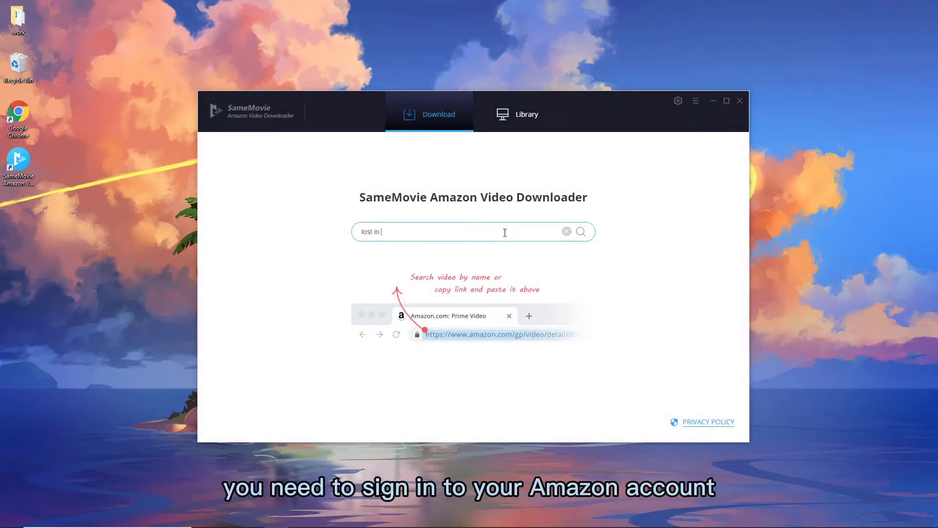
pyautogui.click(579, 232)
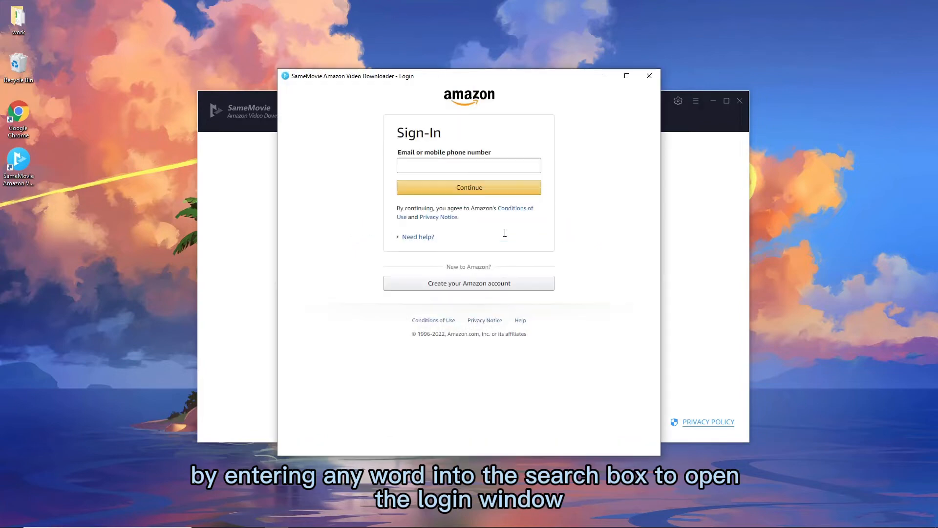
# - Sign in to Amazon with the test account email and password
pyautogui.click(468, 165)
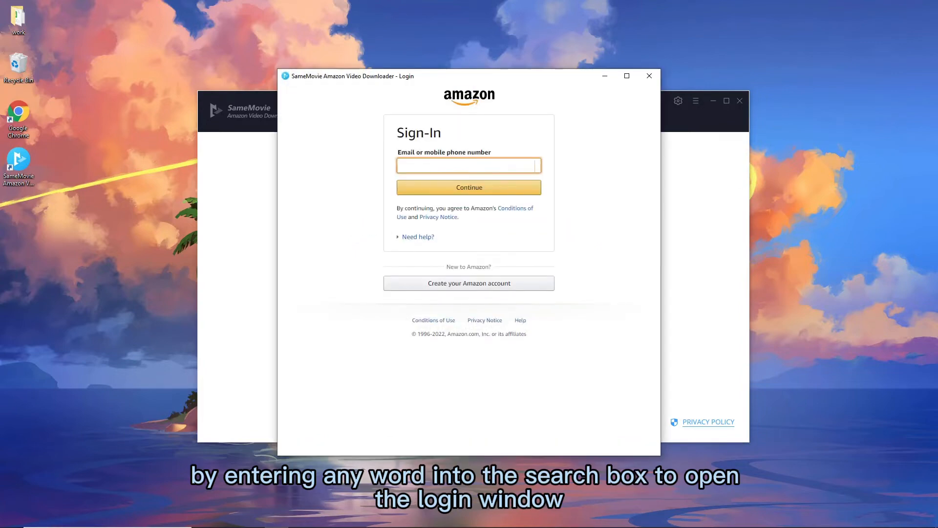
pyautogui.write('test')
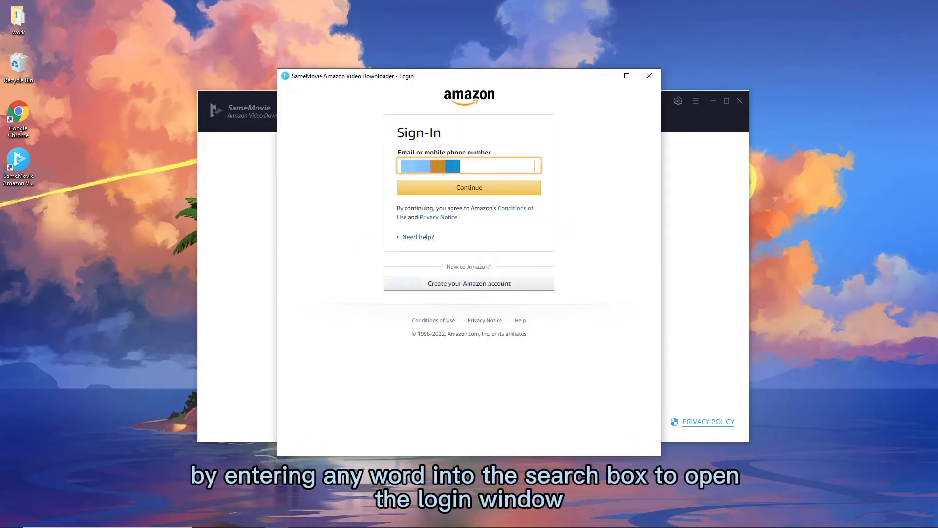
pyautogui.click(468, 187)
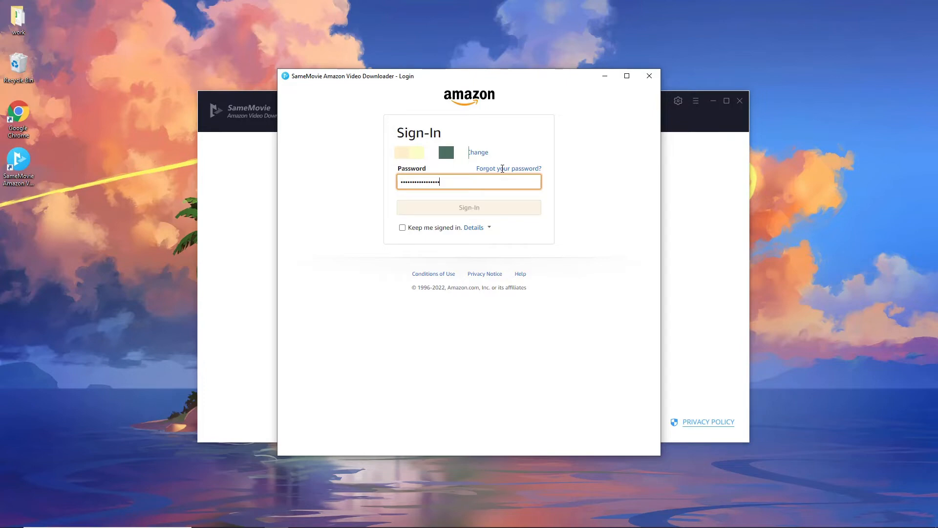
pyautogui.click(468, 207)
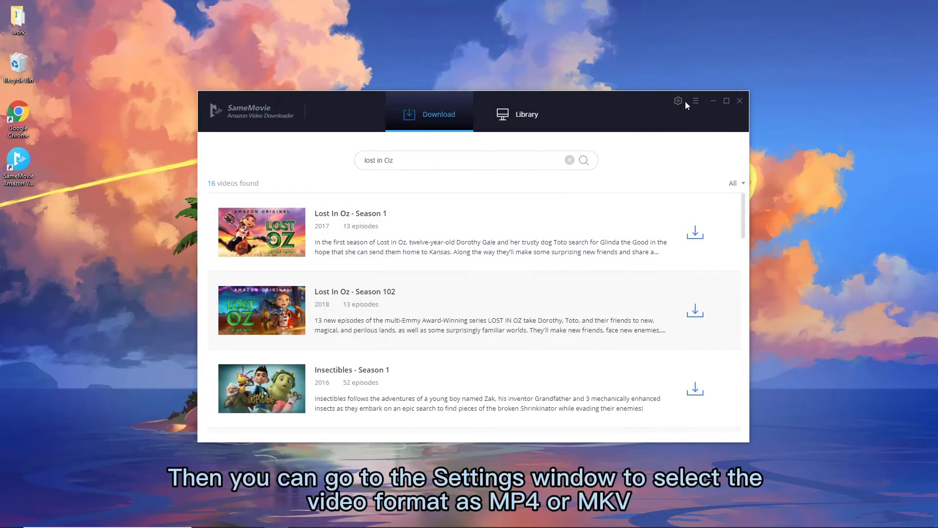
# - Keep MP4 video format, High quality and English audio and subtitles in the download settings
pyautogui.click(678, 100)
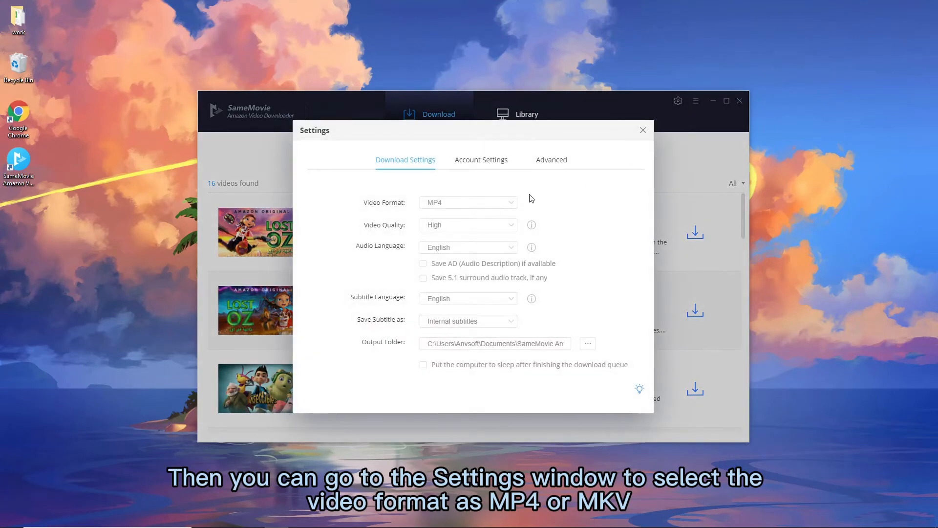
pyautogui.click(468, 201)
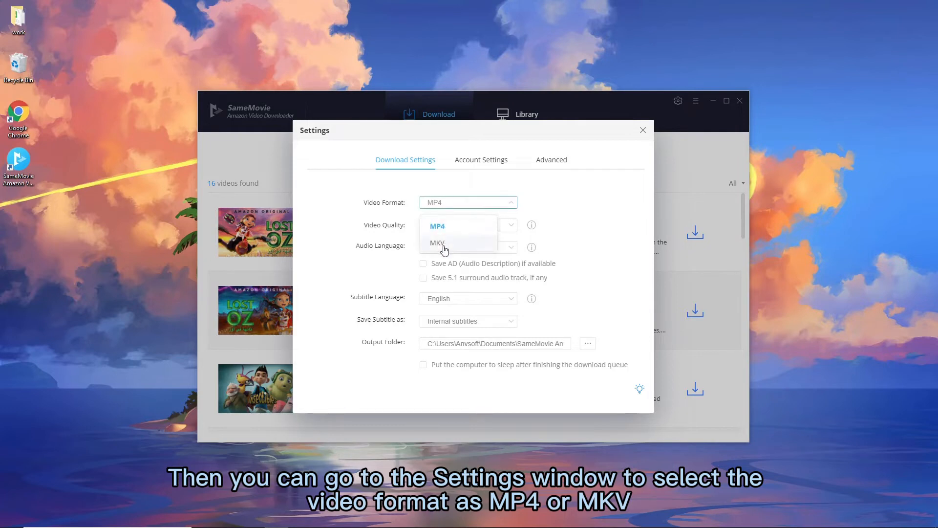
pyautogui.click(510, 225)
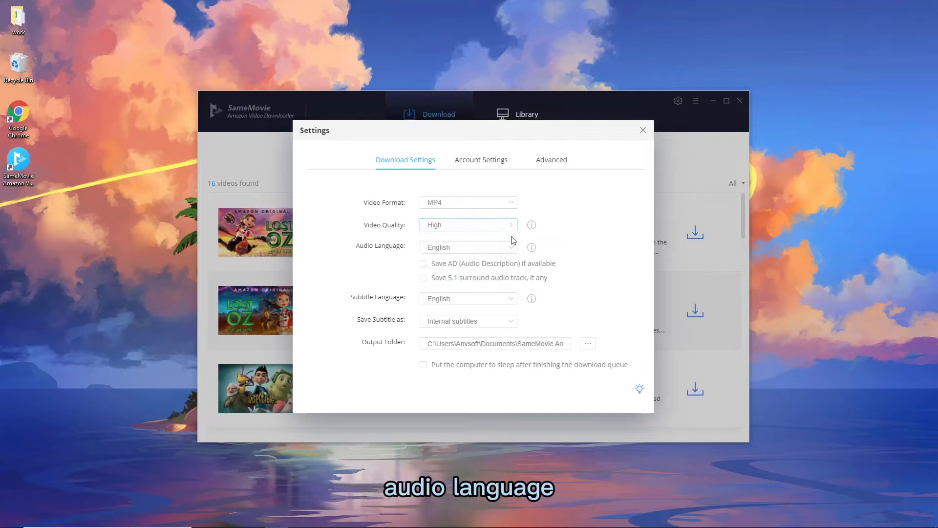
pyautogui.click(468, 247)
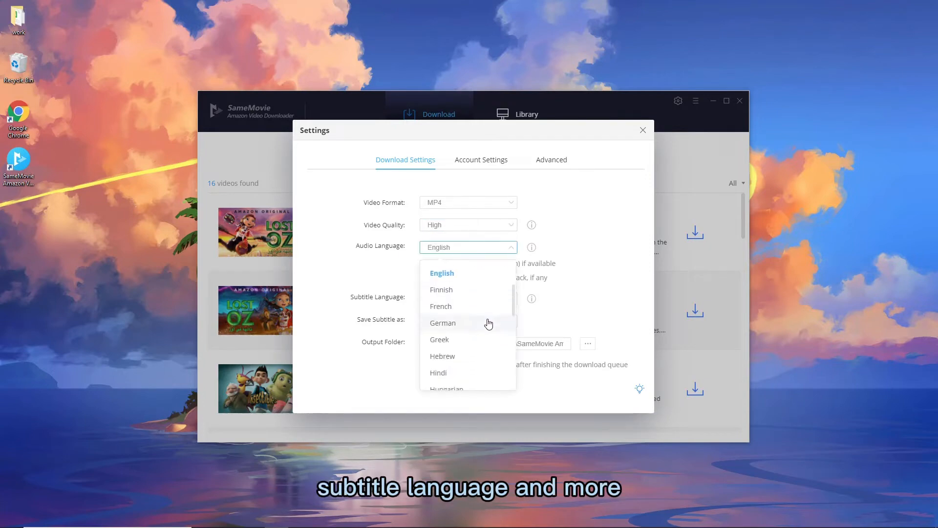
pyautogui.click(442, 273)
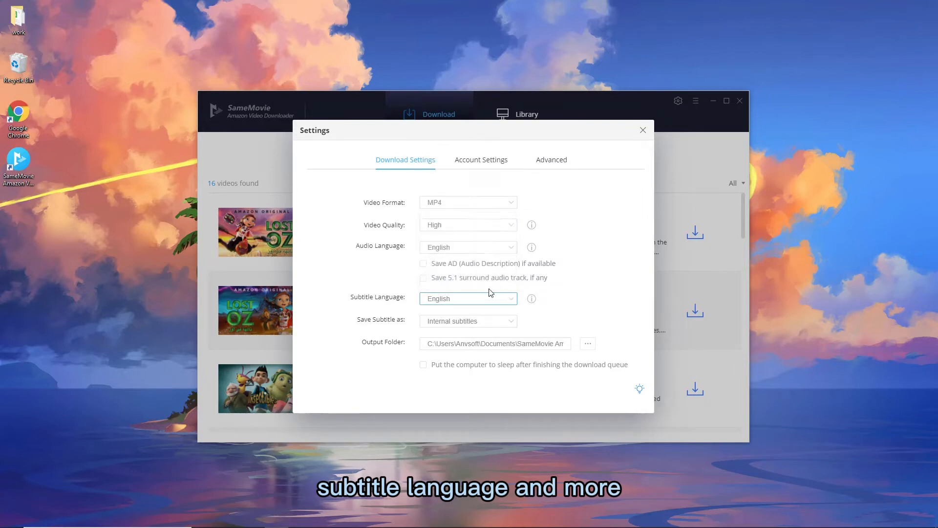
pyautogui.click(643, 130)
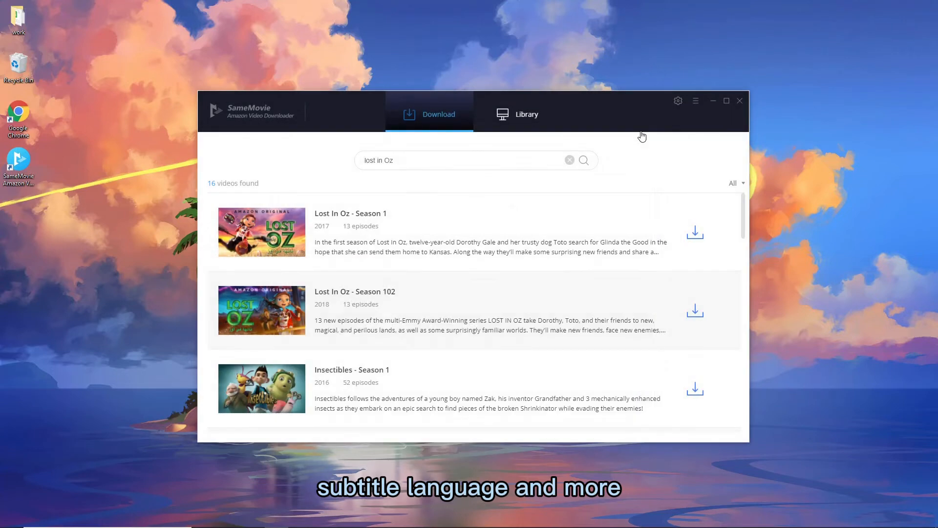
pyautogui.moveTo(695, 233)
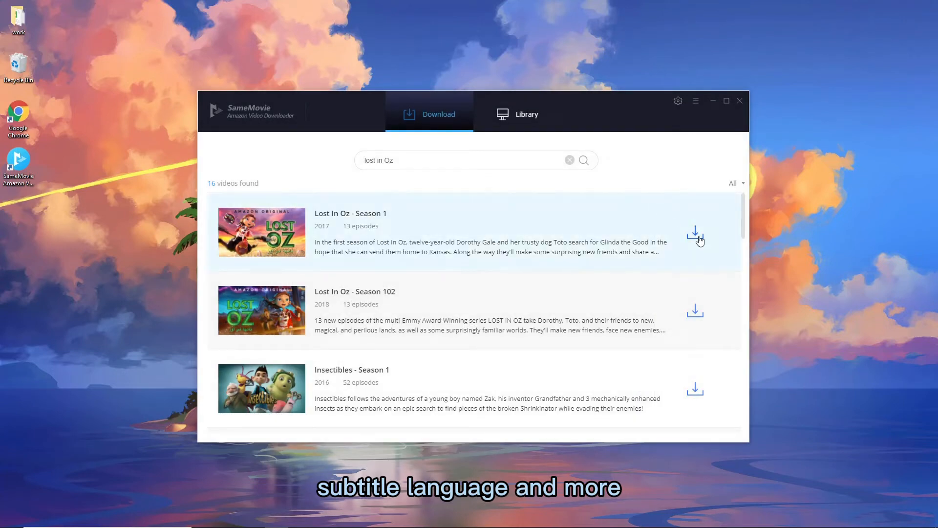
# - Narrow Lost In Oz Season 1's episode list to just the Pilot episode
pyautogui.click(695, 231)
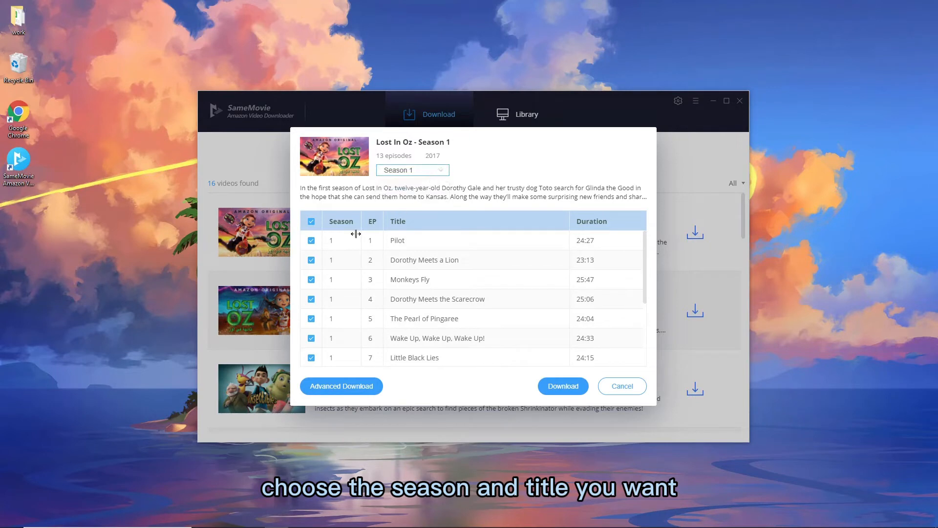
pyautogui.click(311, 220)
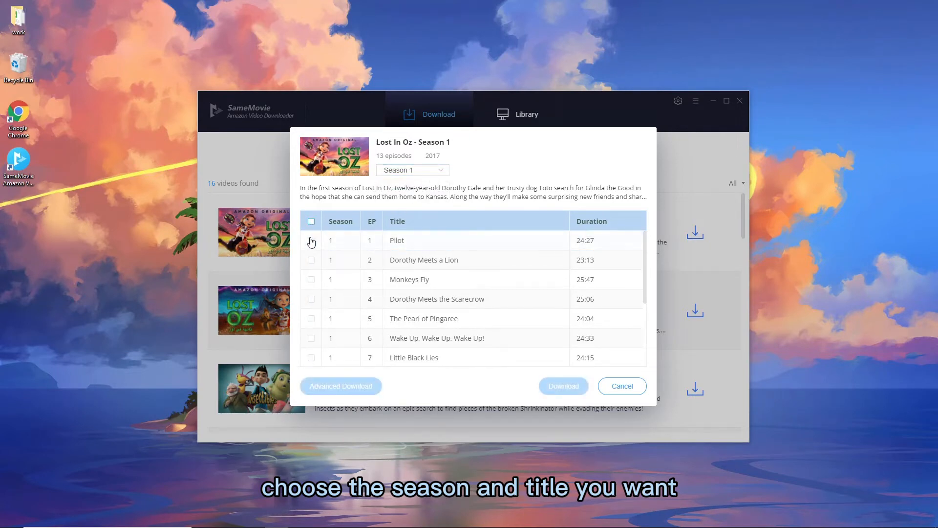
pyautogui.click(311, 241)
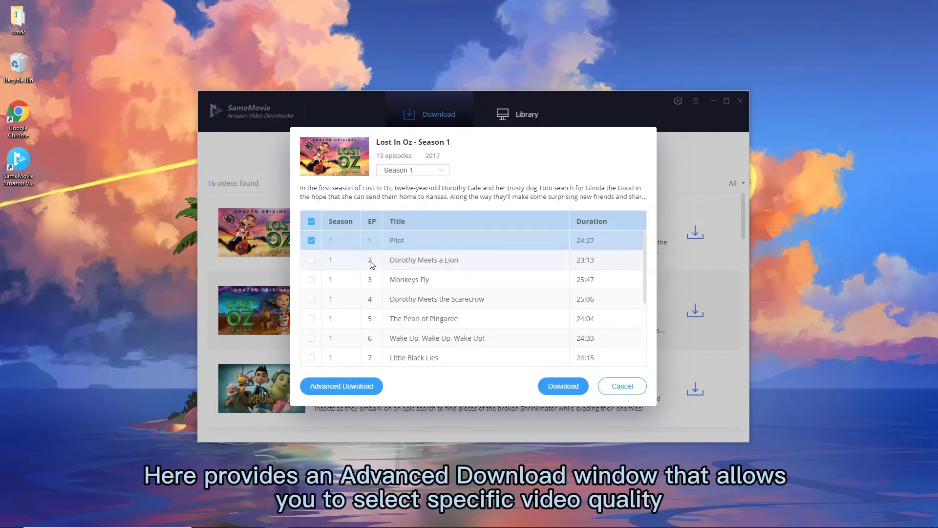
# - Choose 1080P video, English audio and English [CC] subtitles in the Pilot's Advanced Download options
pyautogui.click(342, 385)
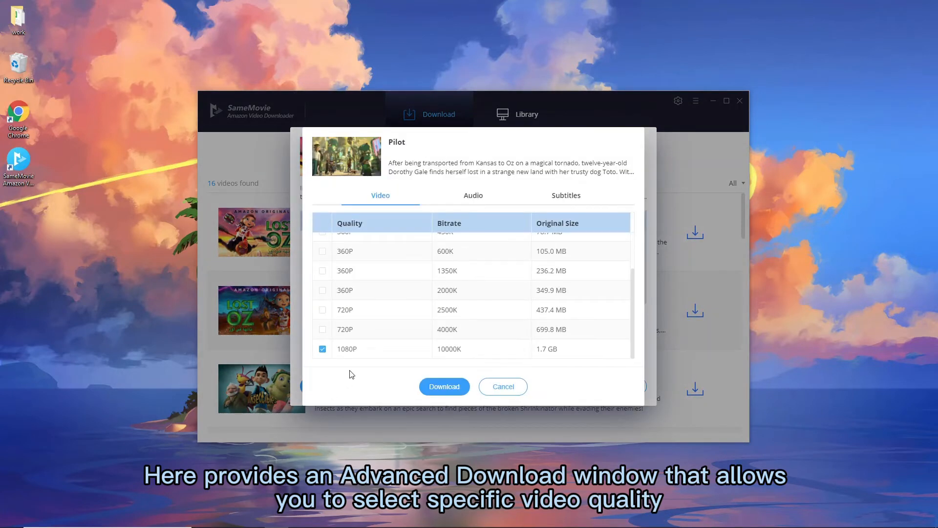
pyautogui.scroll(3)
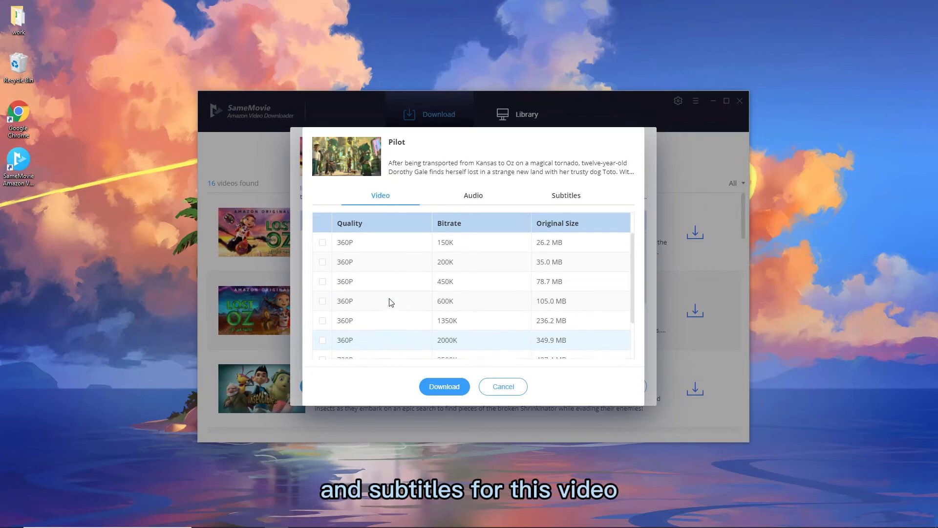
pyautogui.click(473, 196)
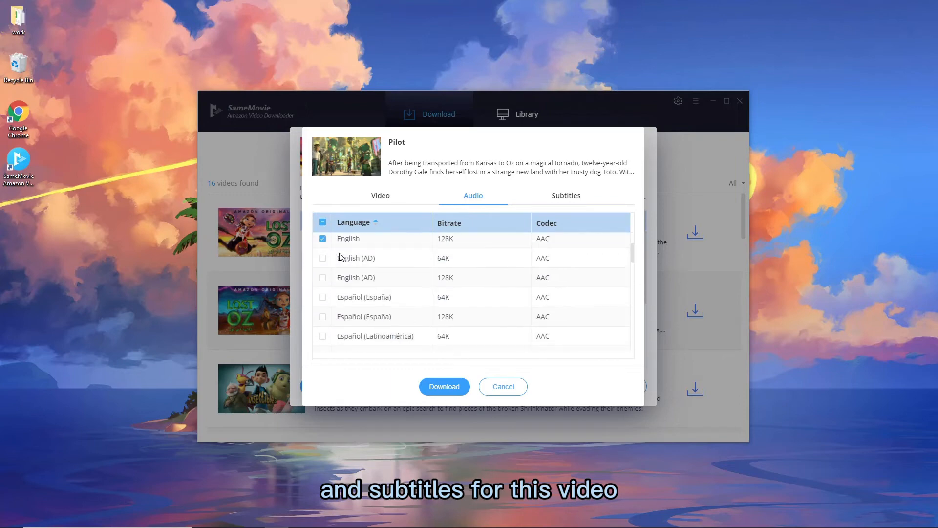
pyautogui.click(565, 195)
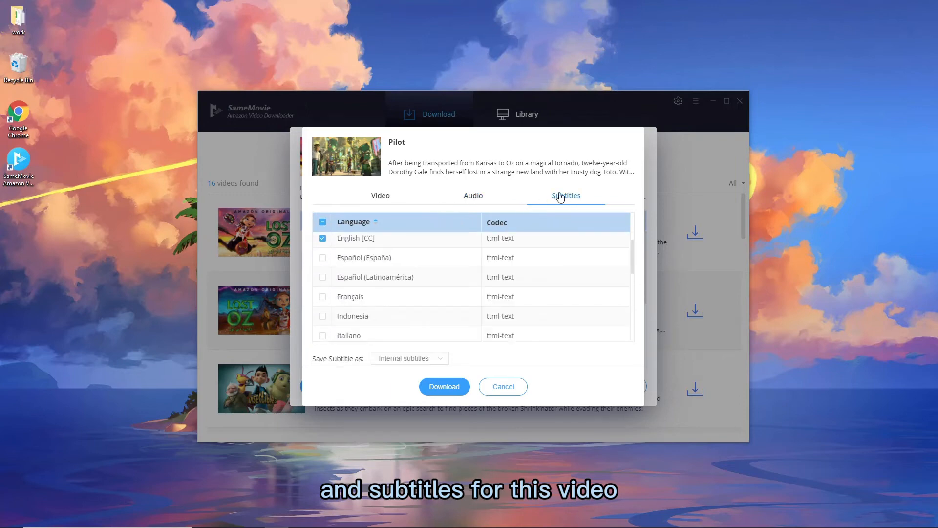
pyautogui.scroll(-3)
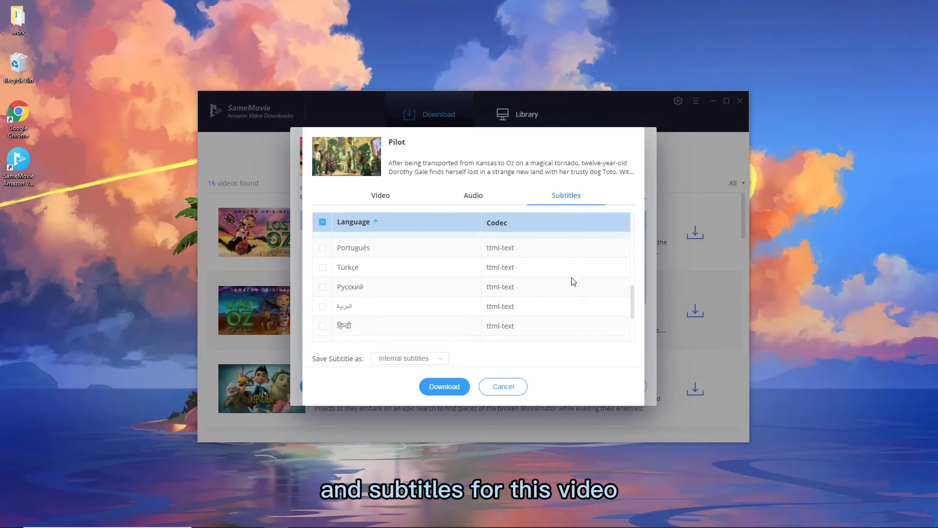
pyautogui.scroll(-3)
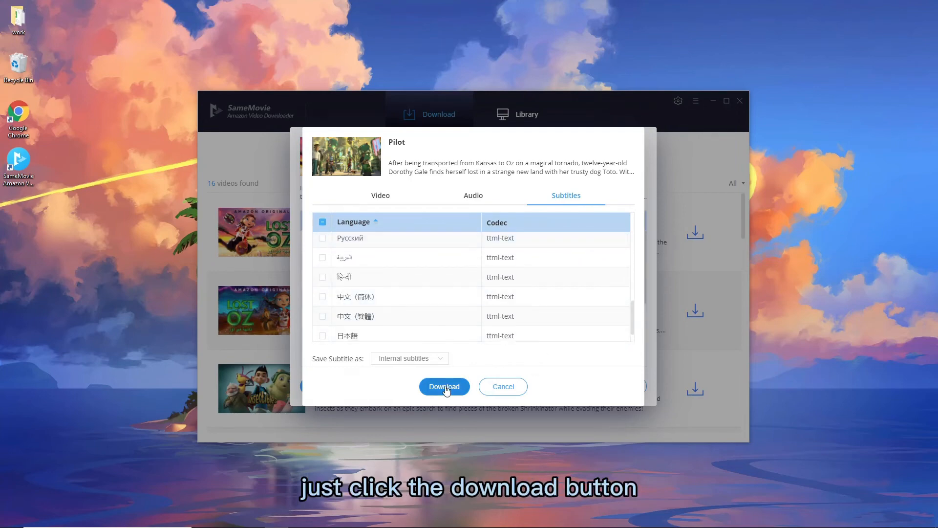
# - Download the Pilot to 100% and switch to the Library of downloaded videos
pyautogui.click(444, 386)
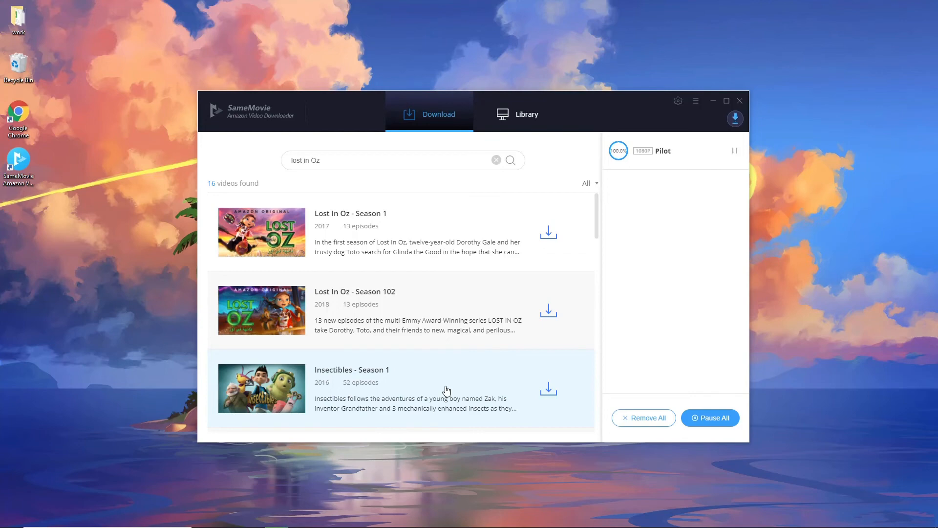
pyautogui.click(526, 115)
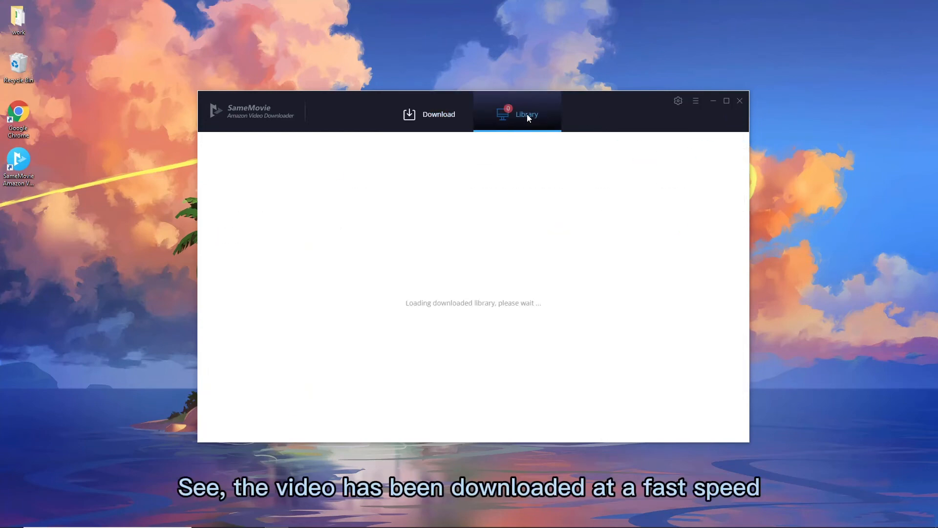